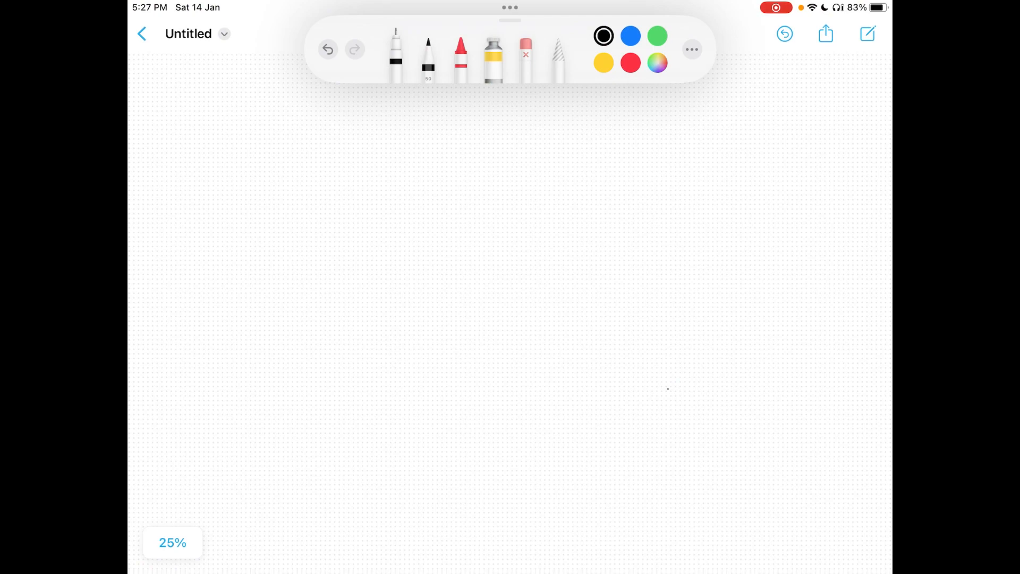
- Handwrite the underlined 'Agenda' heading with arrowed items OLTP & OLAP through Demo in black
{"action": "left_click", "coordinate": [561, 229]}
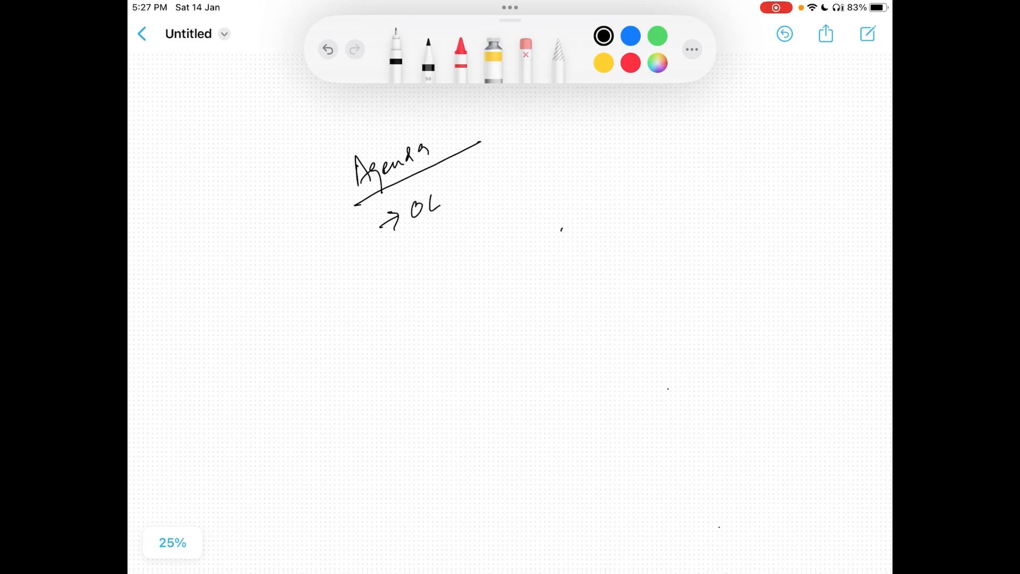
{"action": "left_click_drag", "start_coordinate": [423, 196], "coordinate": [497, 179]}
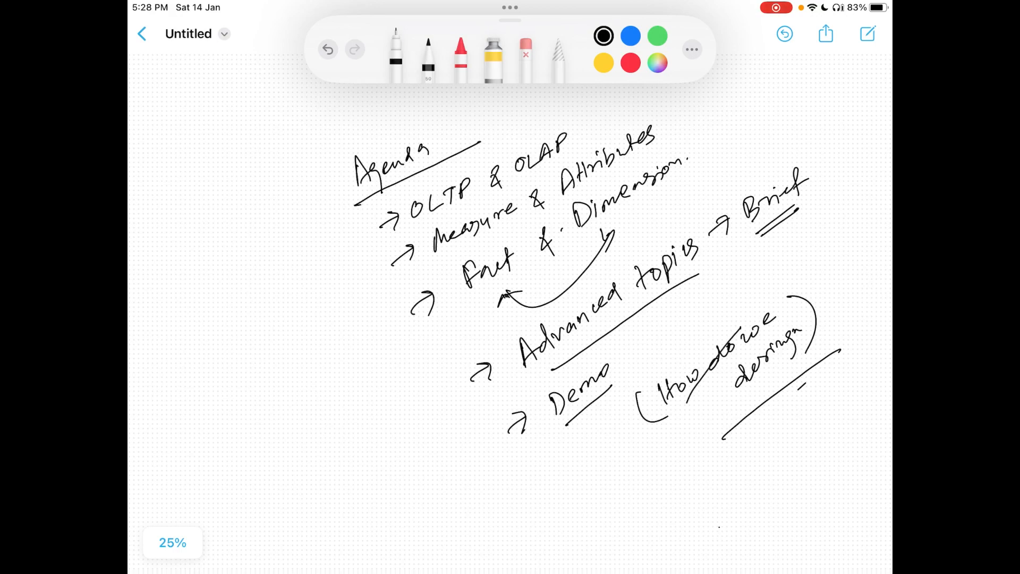
- Move to a blank area of the board and choose red ink
{"action": "scroll", "scroll_direction": "down", "scroll_amount": 3}
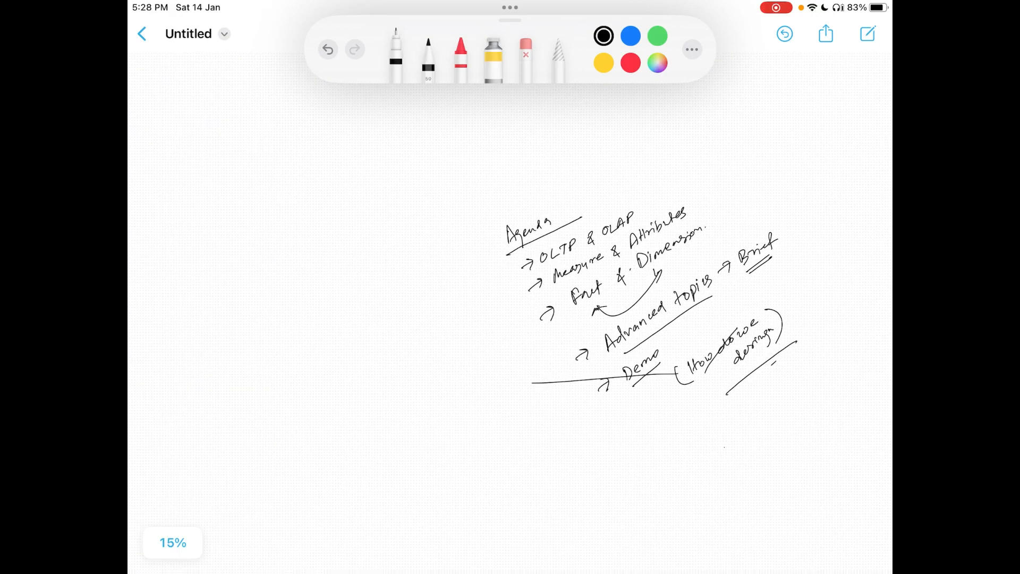
{"action": "left_click", "coordinate": [525, 55]}
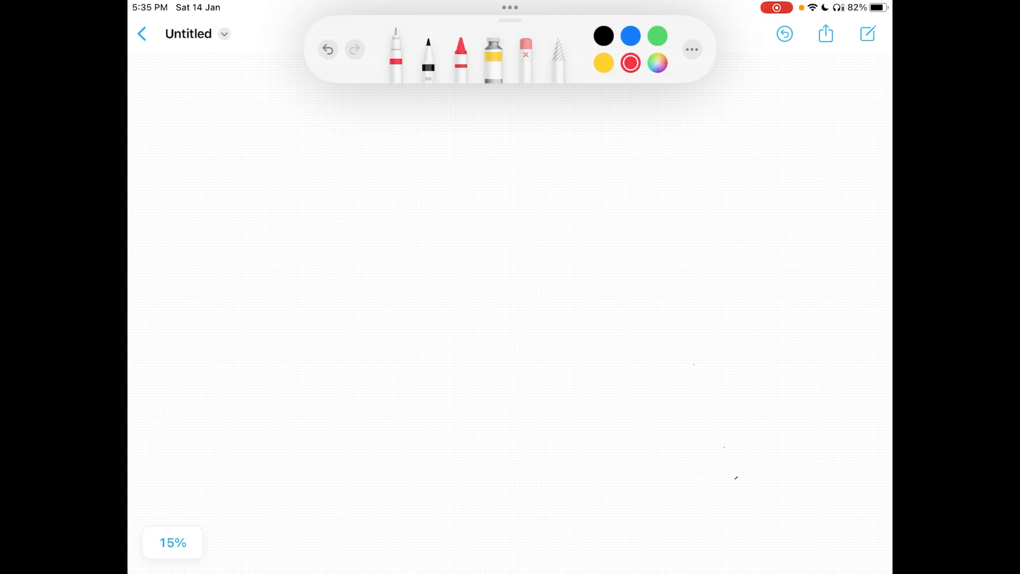
- Sketch in red heterogeneous arrows feeding a database cylinder, decision notes and an AI/ML grid
{"action": "left_click", "coordinate": [680, 478]}
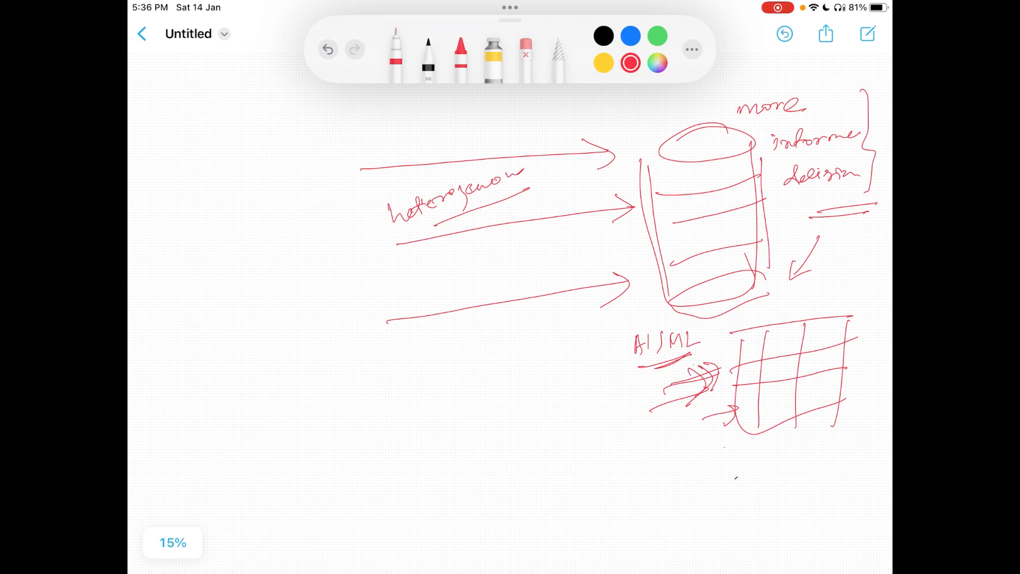
- Write the red 'Selling Pens' NY example with nested circles beside the warehouse sketch
{"action": "left_click_drag", "start_coordinate": [196, 140], "coordinate": [199, 159]}
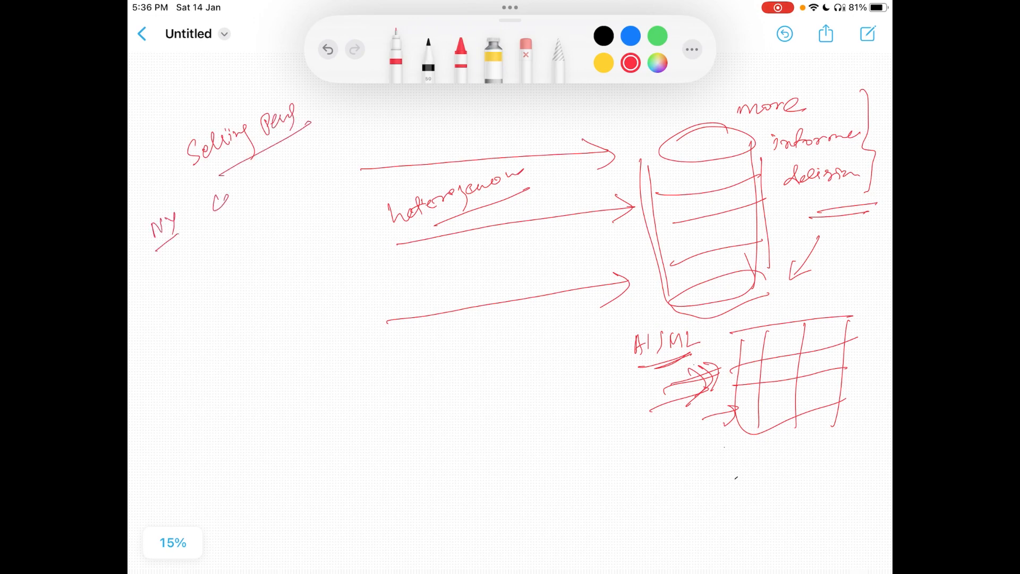
{"action": "left_click_drag", "start_coordinate": [211, 195], "coordinate": [244, 195]}
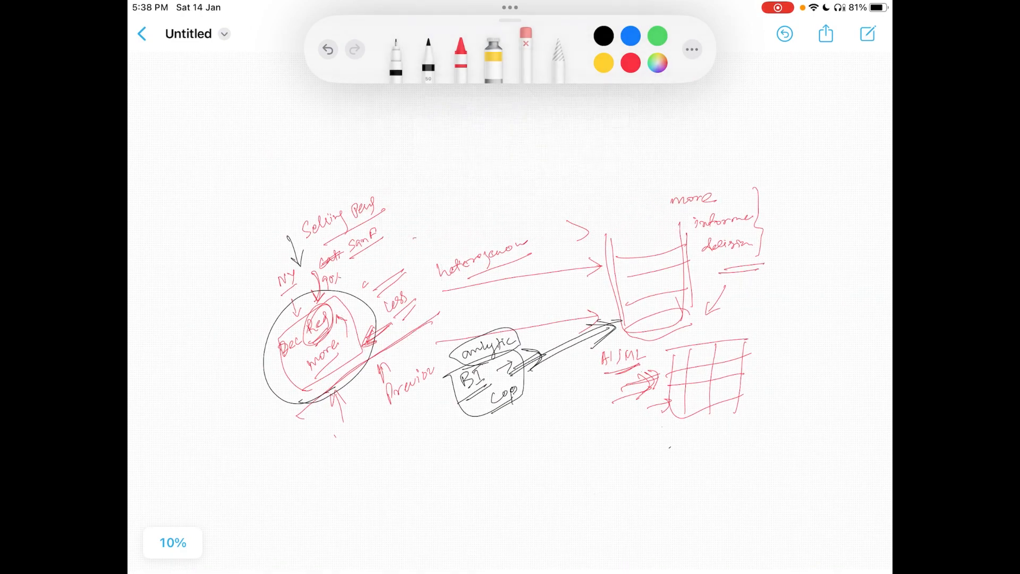
- Move to a blank stretch of the board and choose black ink
{"action": "left_click", "coordinate": [526, 48]}
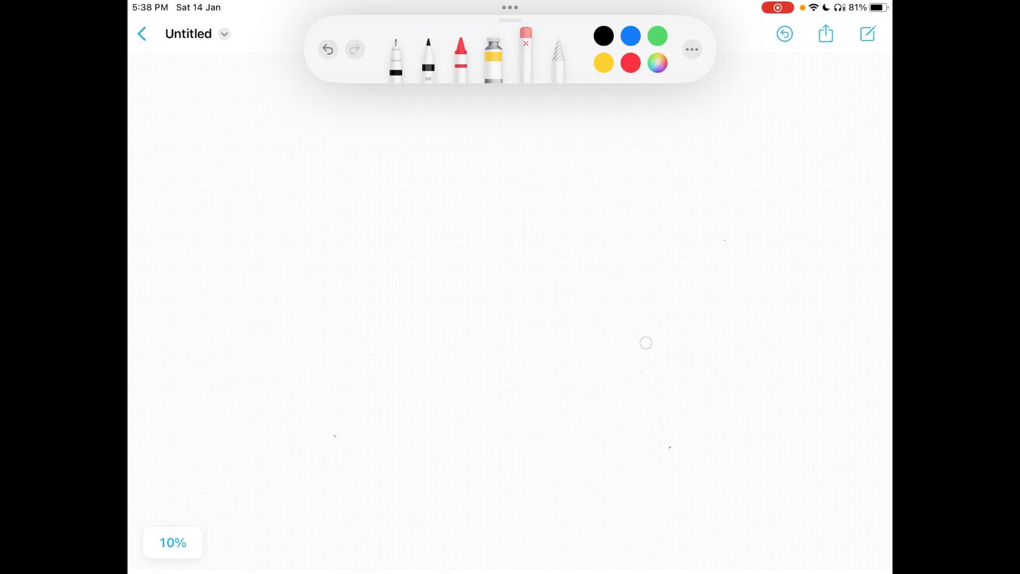
{"action": "left_click", "coordinate": [428, 55]}
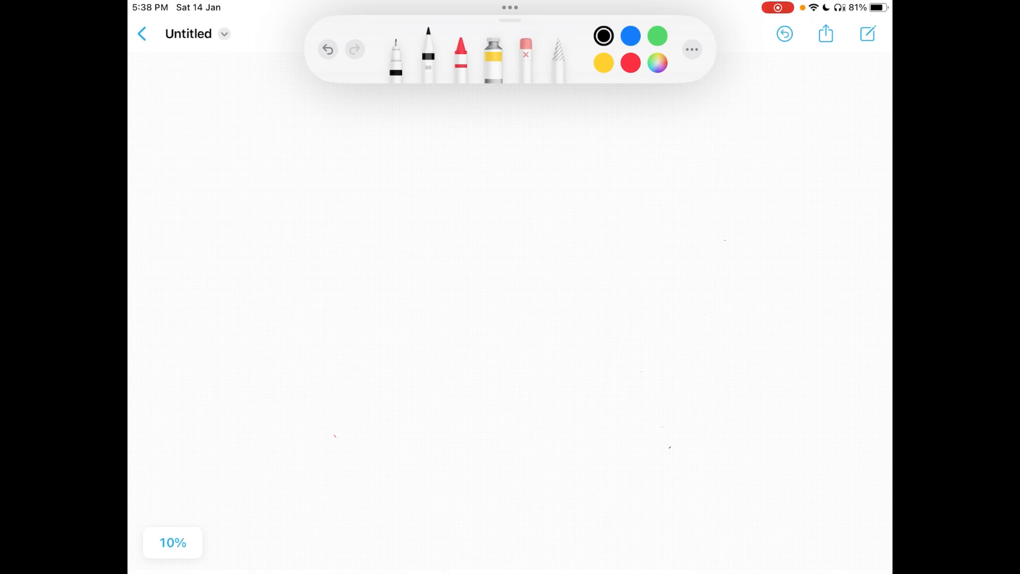
- Handwrite Upstream/Downstream headings with NY and SF sources flowing to DW, Analytical and a database
{"action": "left_click_drag", "start_coordinate": [293, 126], "coordinate": [309, 153]}
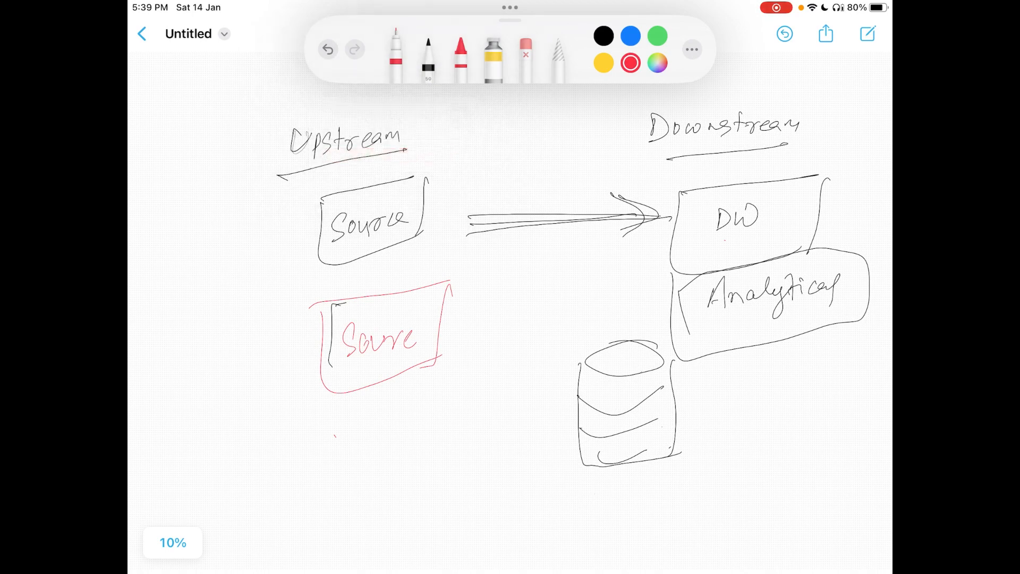
{"action": "left_click", "coordinate": [602, 35]}
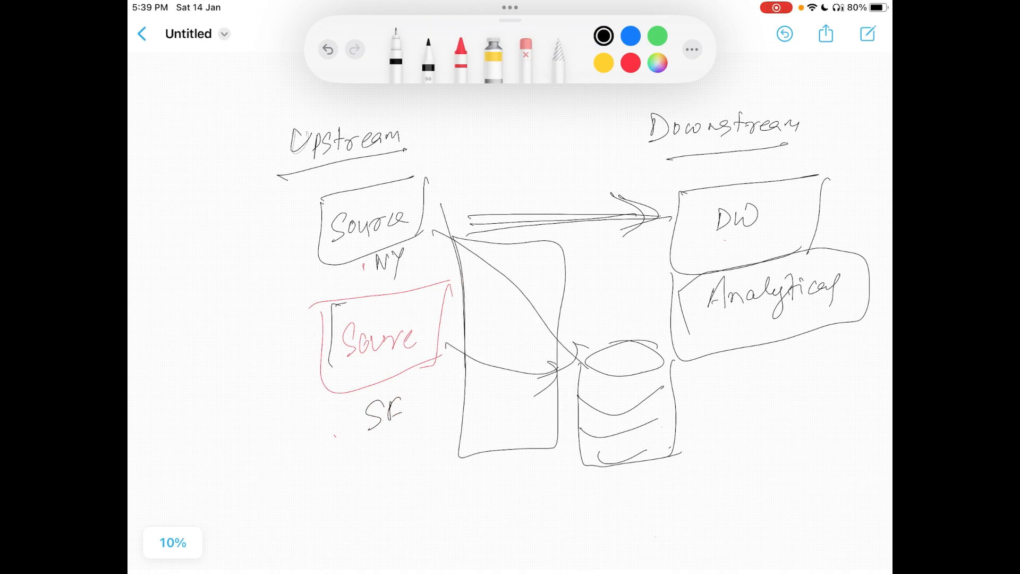
{"action": "left_click", "coordinate": [629, 36]}
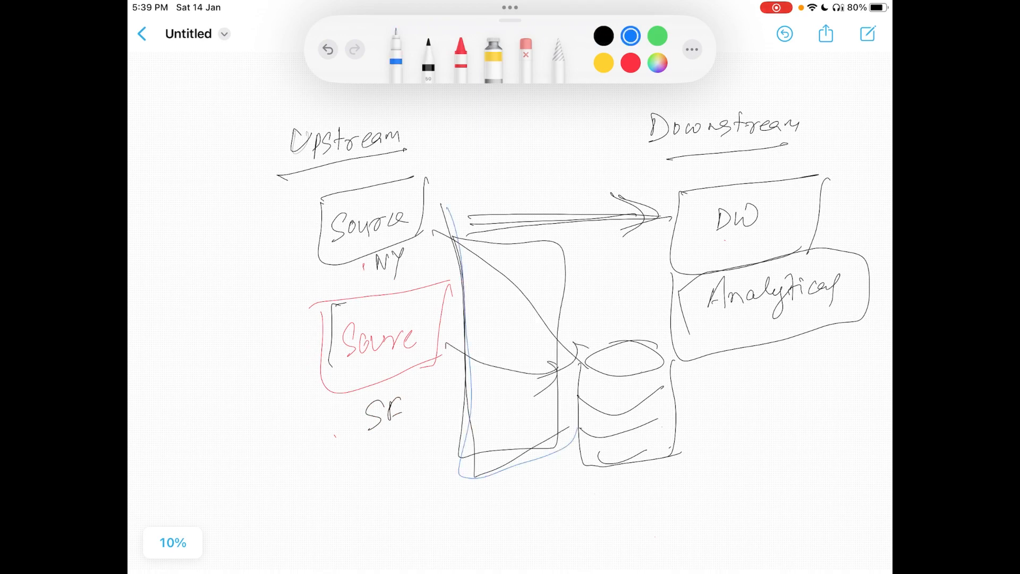